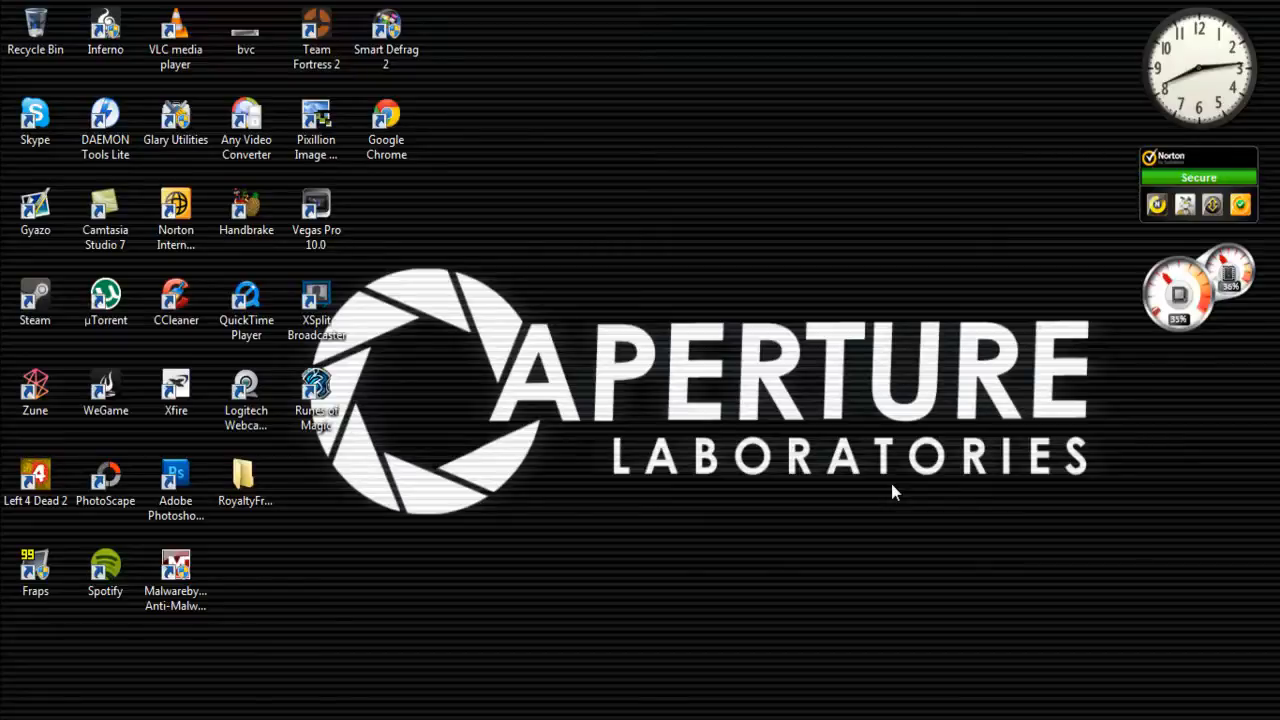
{"action": "mouse_move", "coordinate": [624, 444]}
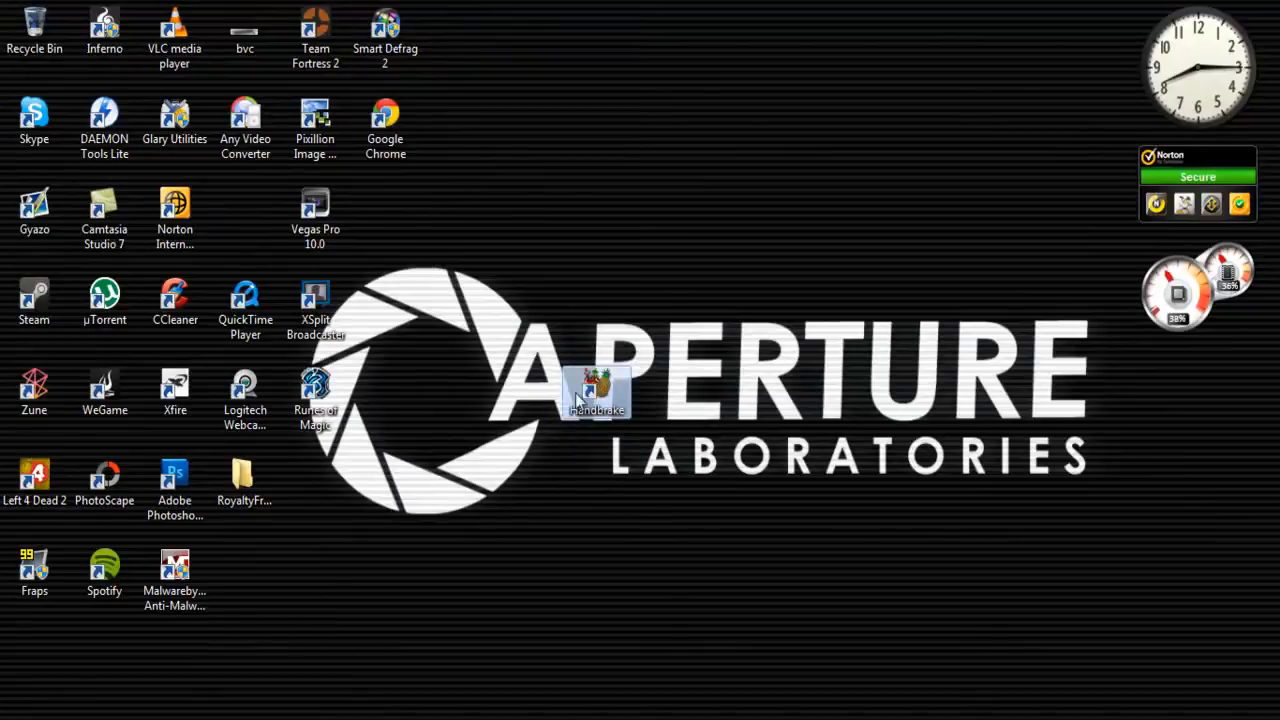
{"action": "mouse_move", "coordinate": [596, 390]}
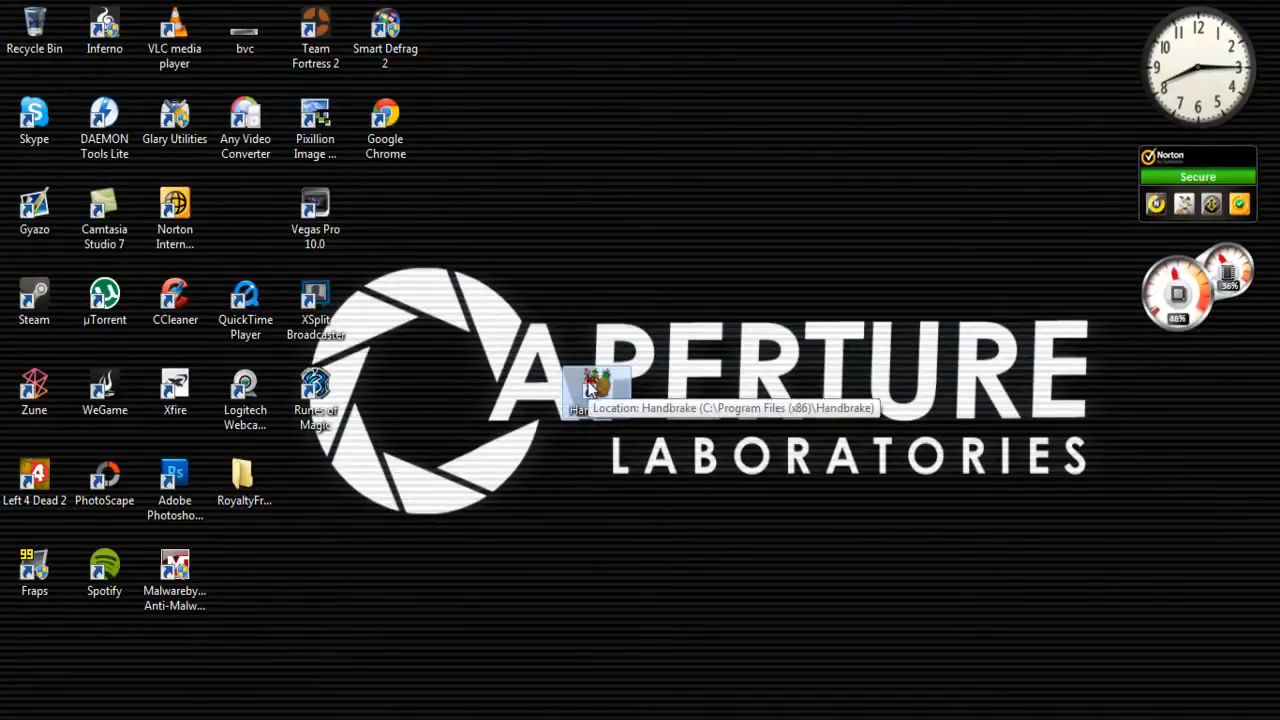
{"action": "mouse_move", "coordinate": [684, 388]}
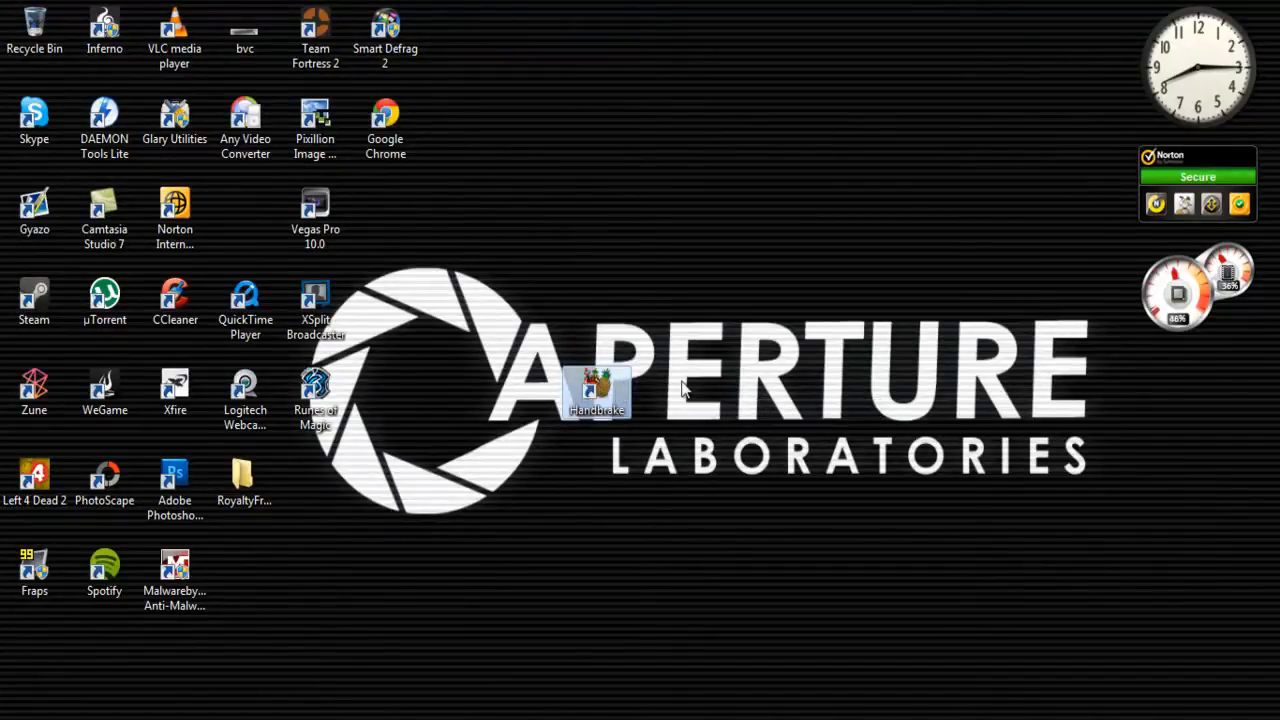
Launch HandBrake and choose the Normal preset under Regular
{"action": "double_click", "coordinate": [596, 390]}
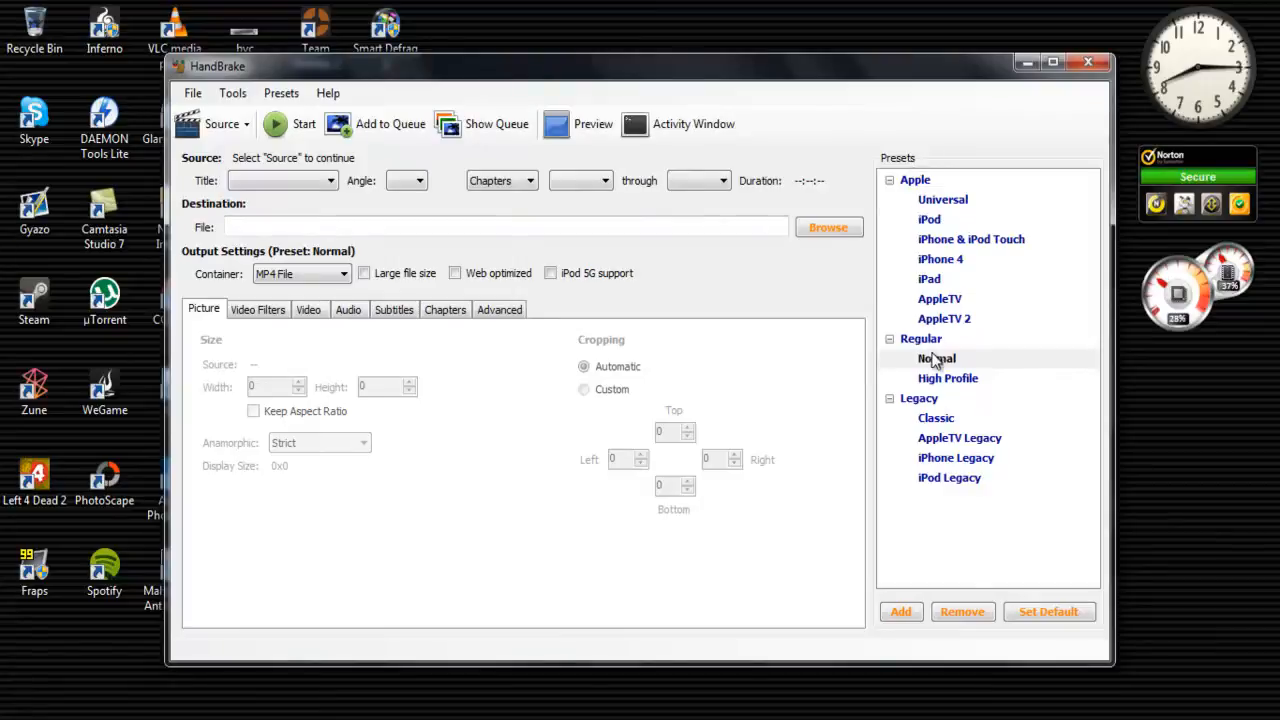
{"action": "left_click", "coordinate": [920, 338]}
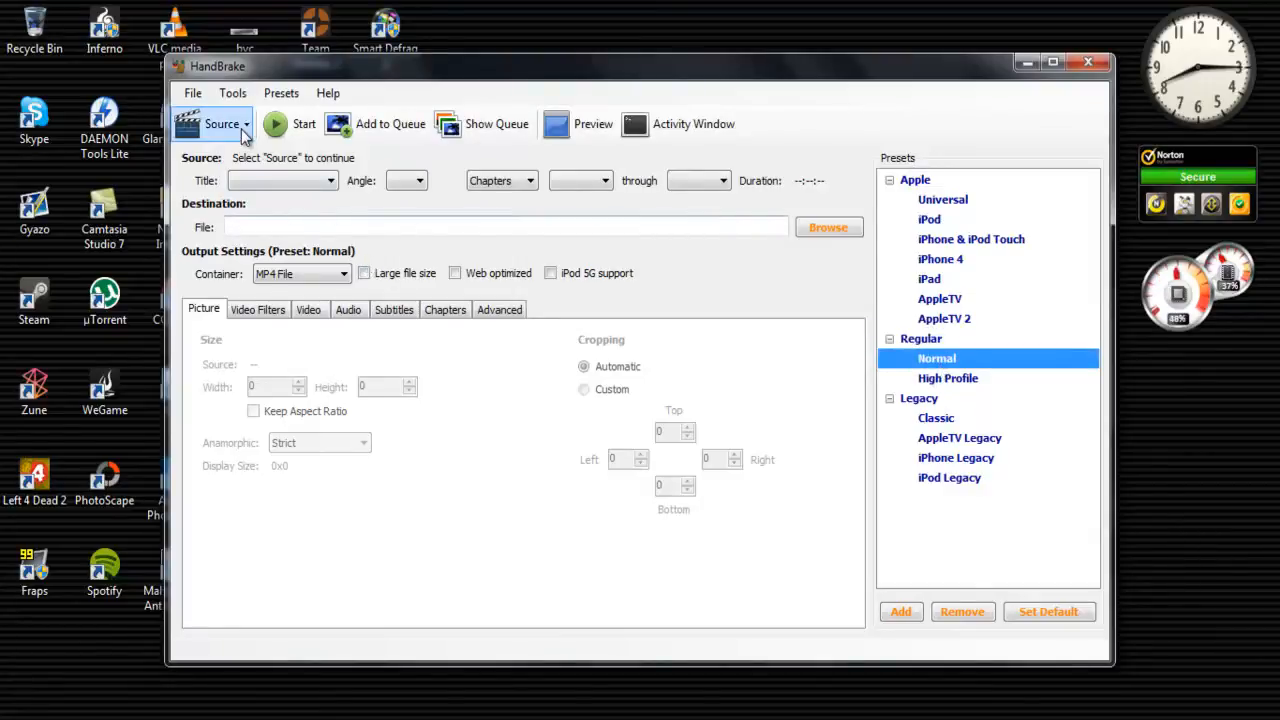
Load the AvP Border video from the Videos library as the source file
{"action": "left_click", "coordinate": [220, 124]}
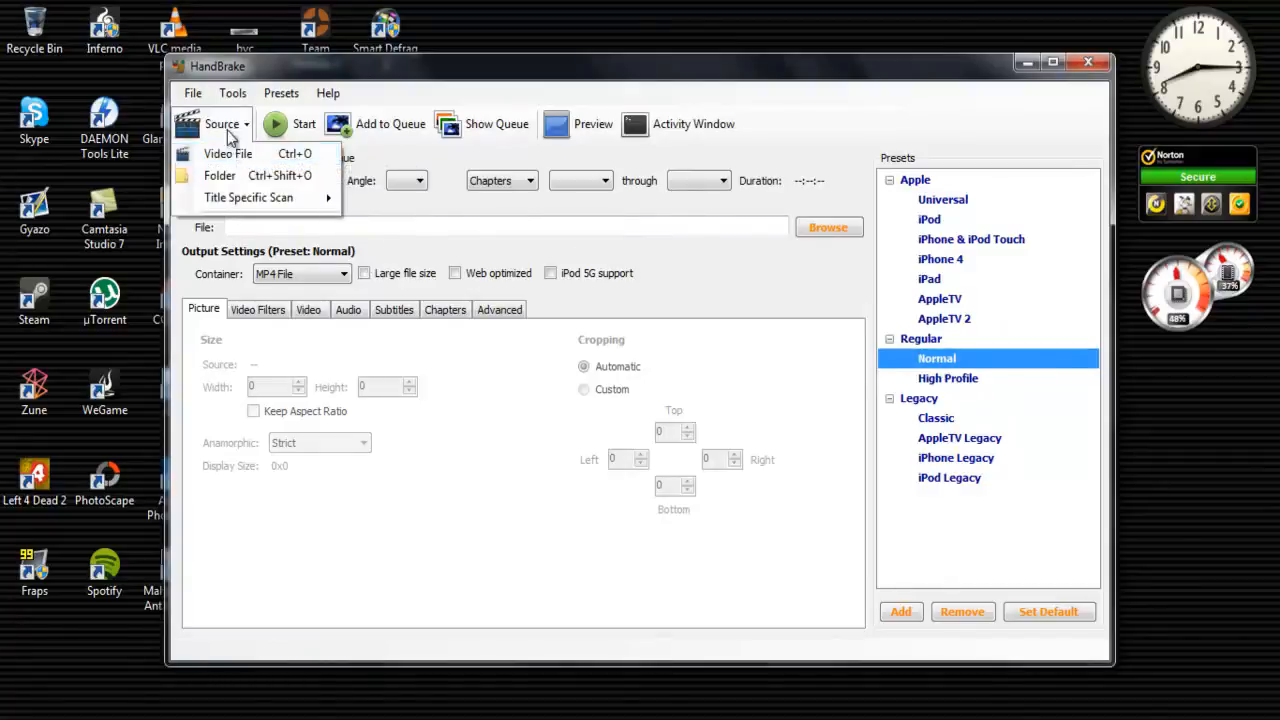
{"action": "left_click", "coordinate": [228, 152]}
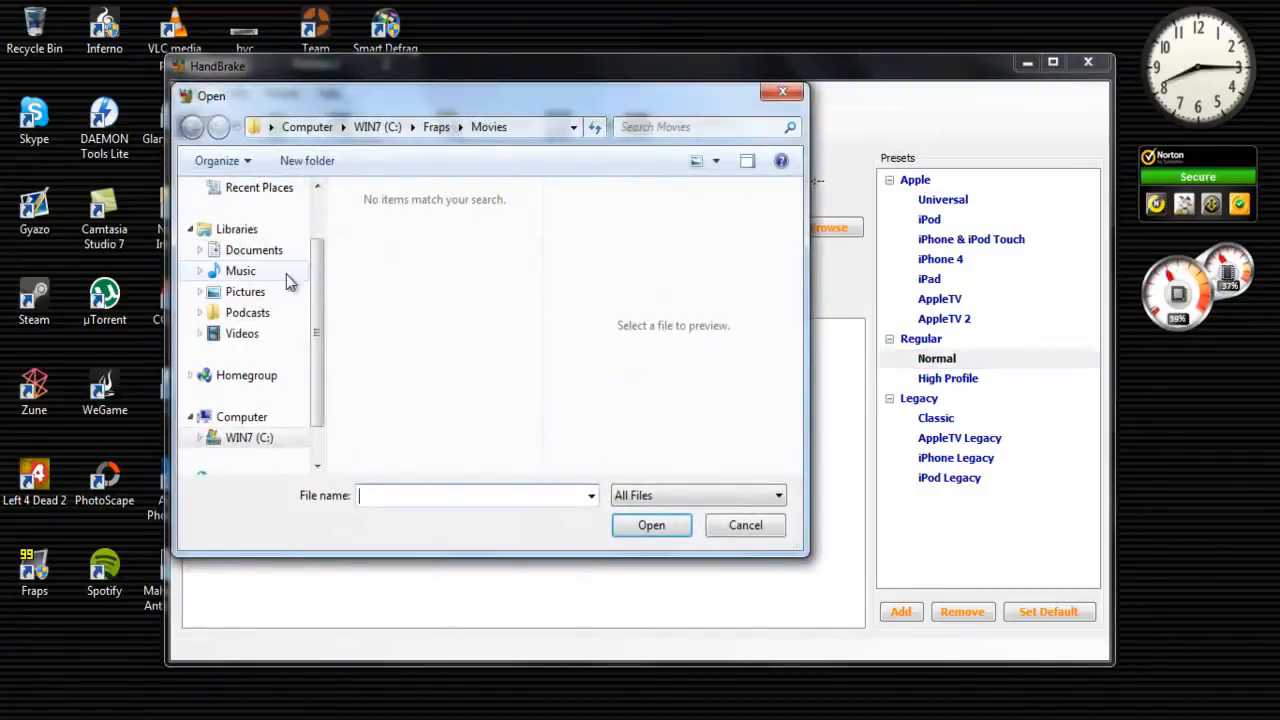
{"action": "left_click", "coordinate": [244, 216]}
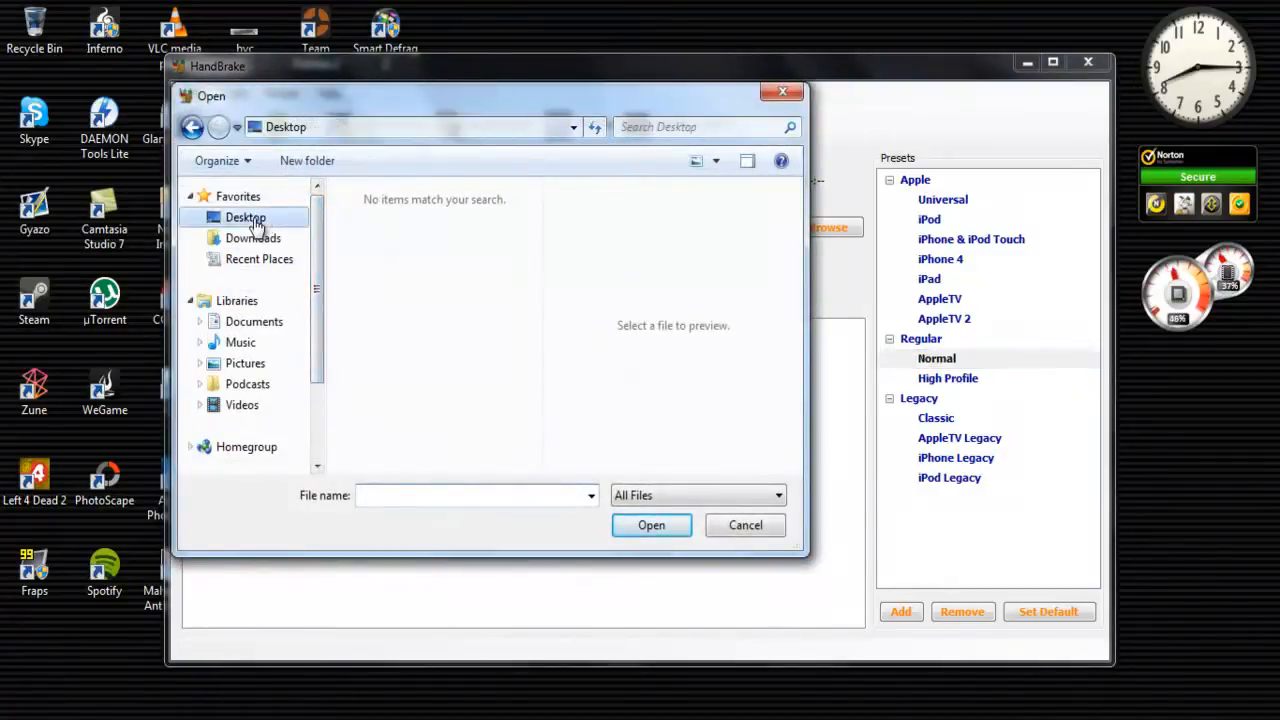
{"action": "left_click", "coordinate": [244, 216]}
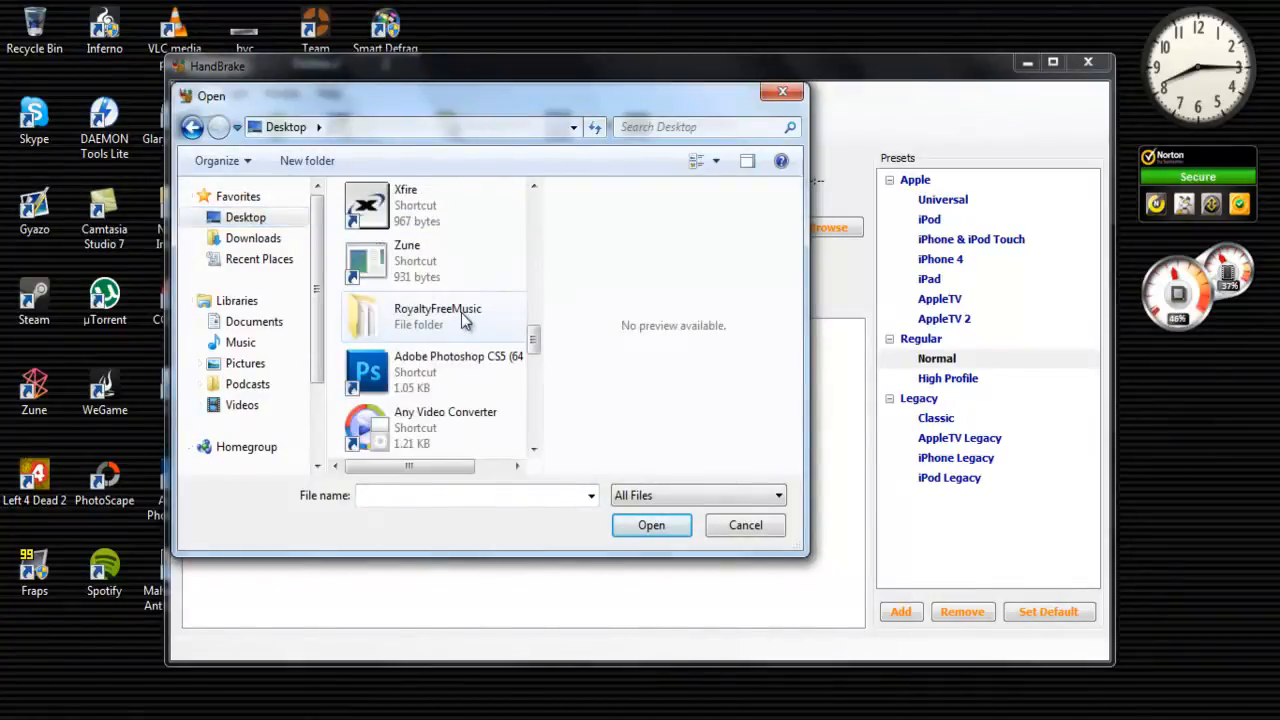
{"action": "scroll", "scroll_direction": "down", "scroll_amount": 3}
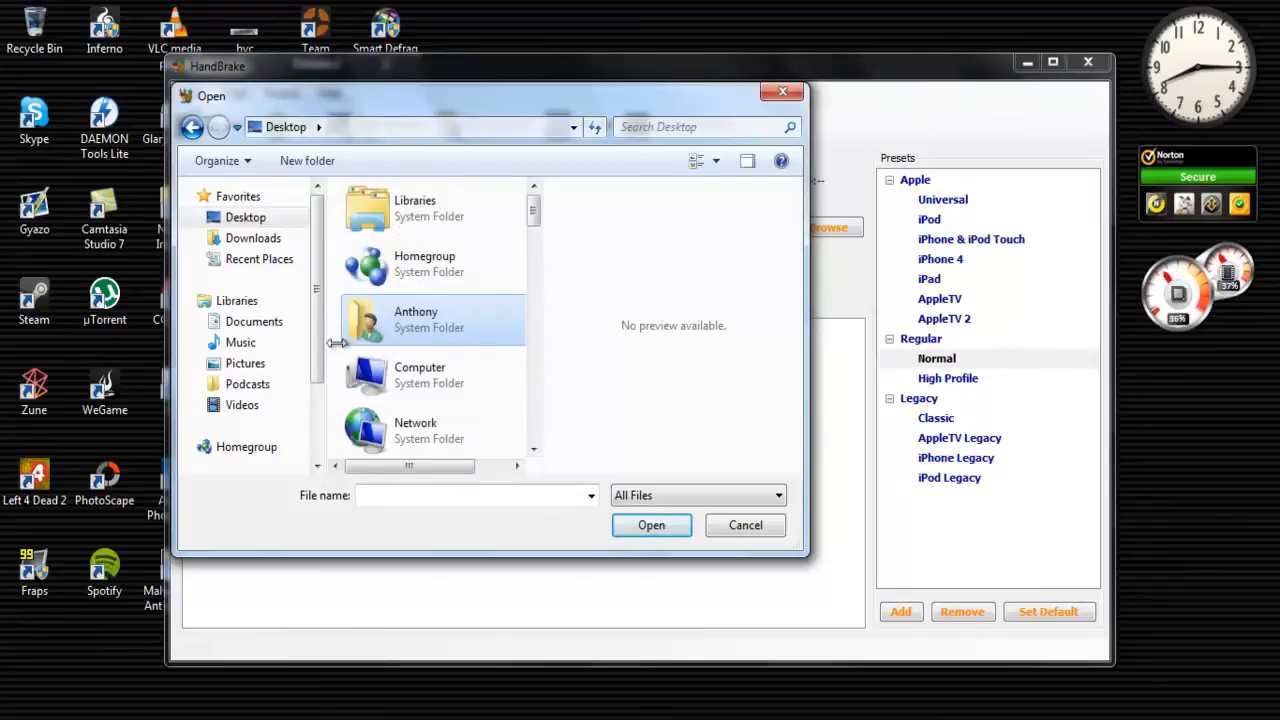
{"action": "left_click", "coordinate": [242, 404]}
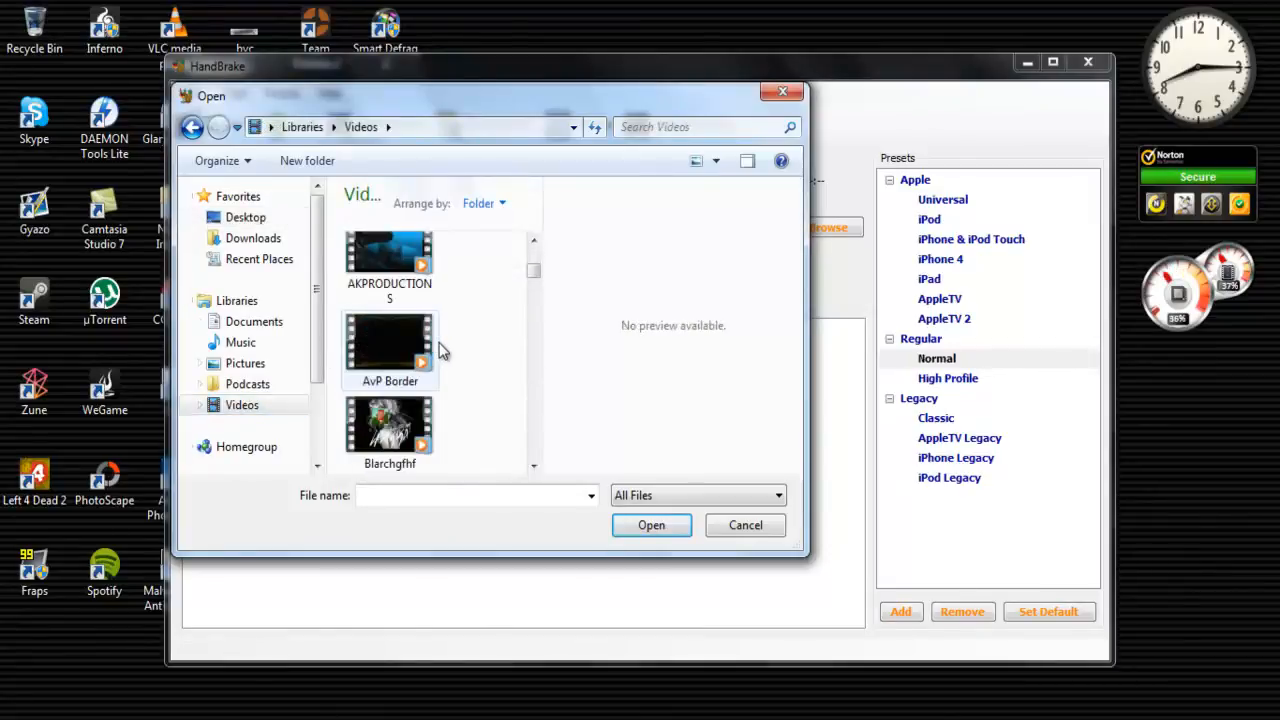
{"action": "left_click", "coordinate": [744, 524]}
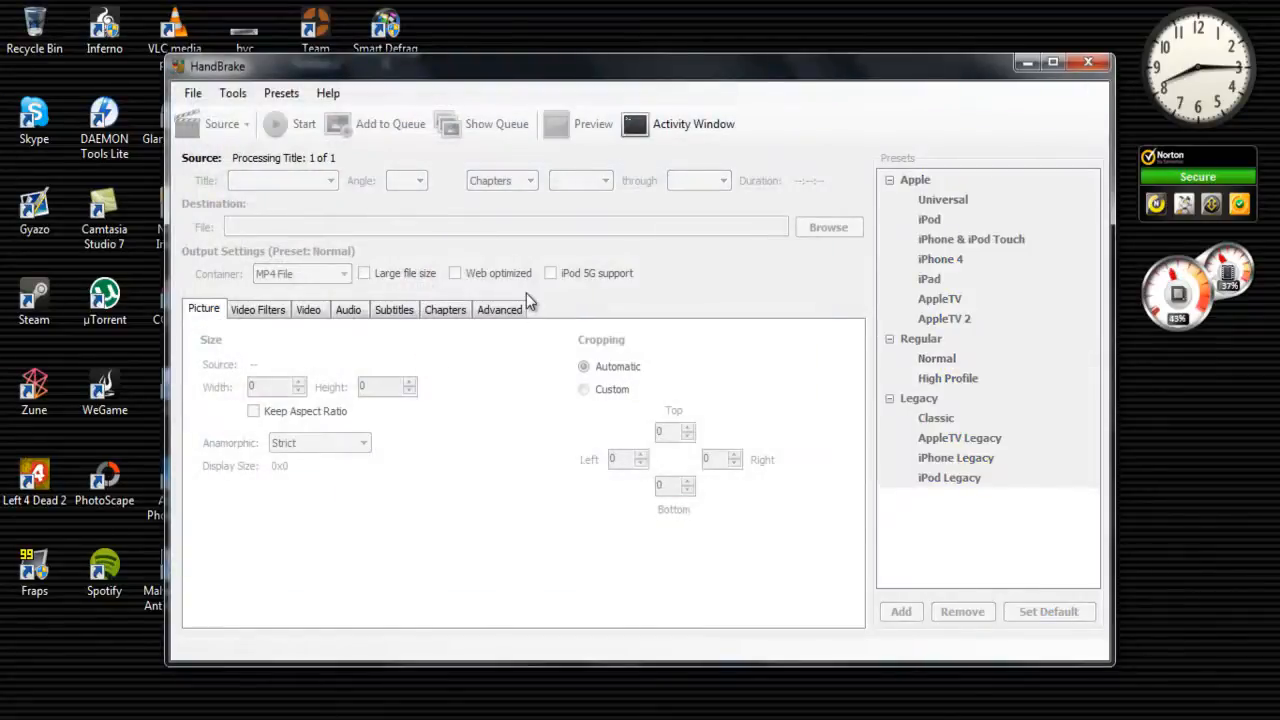
Keep the Desktop as the destination for the converted AvP Border-1 file
{"action": "left_click", "coordinate": [220, 124]}
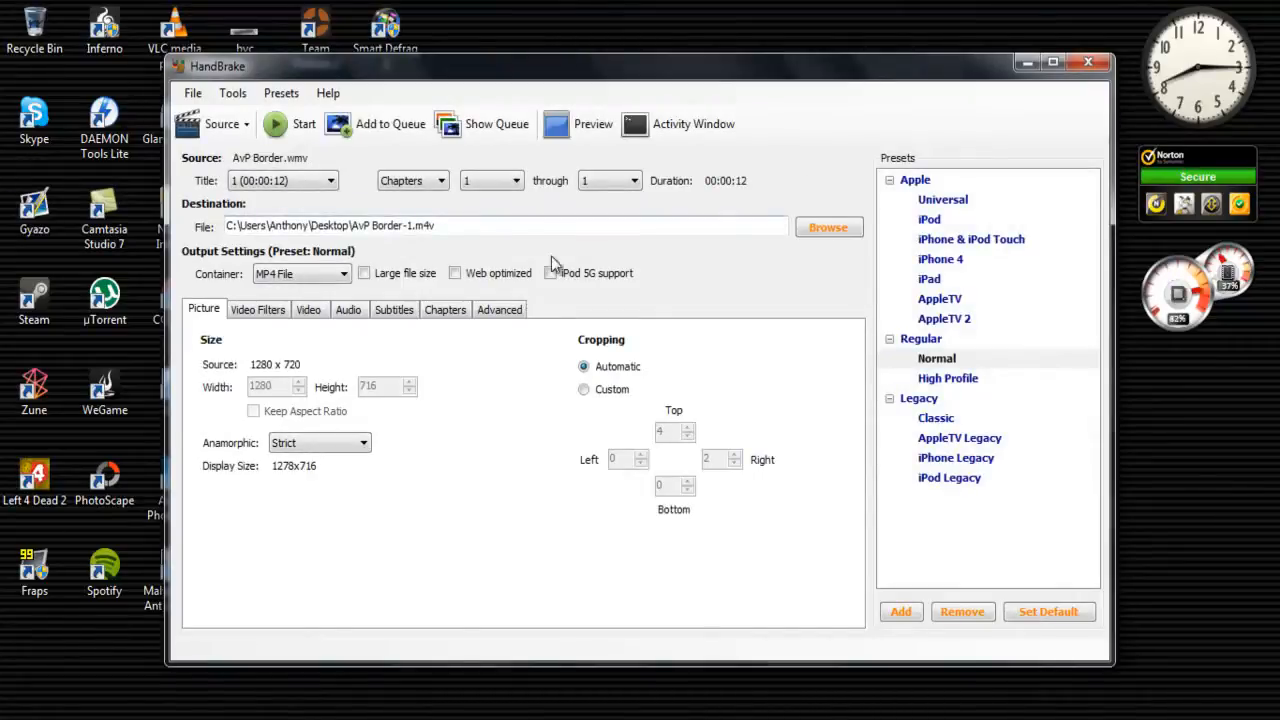
{"action": "left_click", "coordinate": [828, 228]}
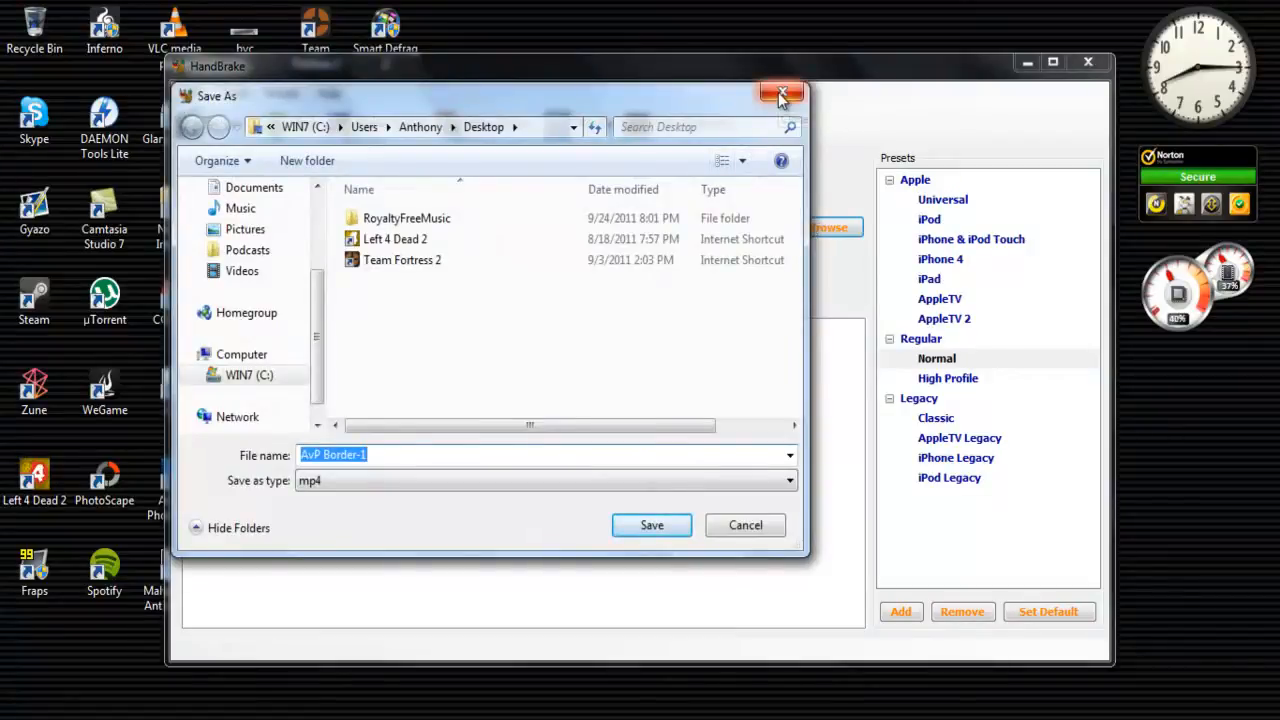
{"action": "left_click", "coordinate": [652, 524]}
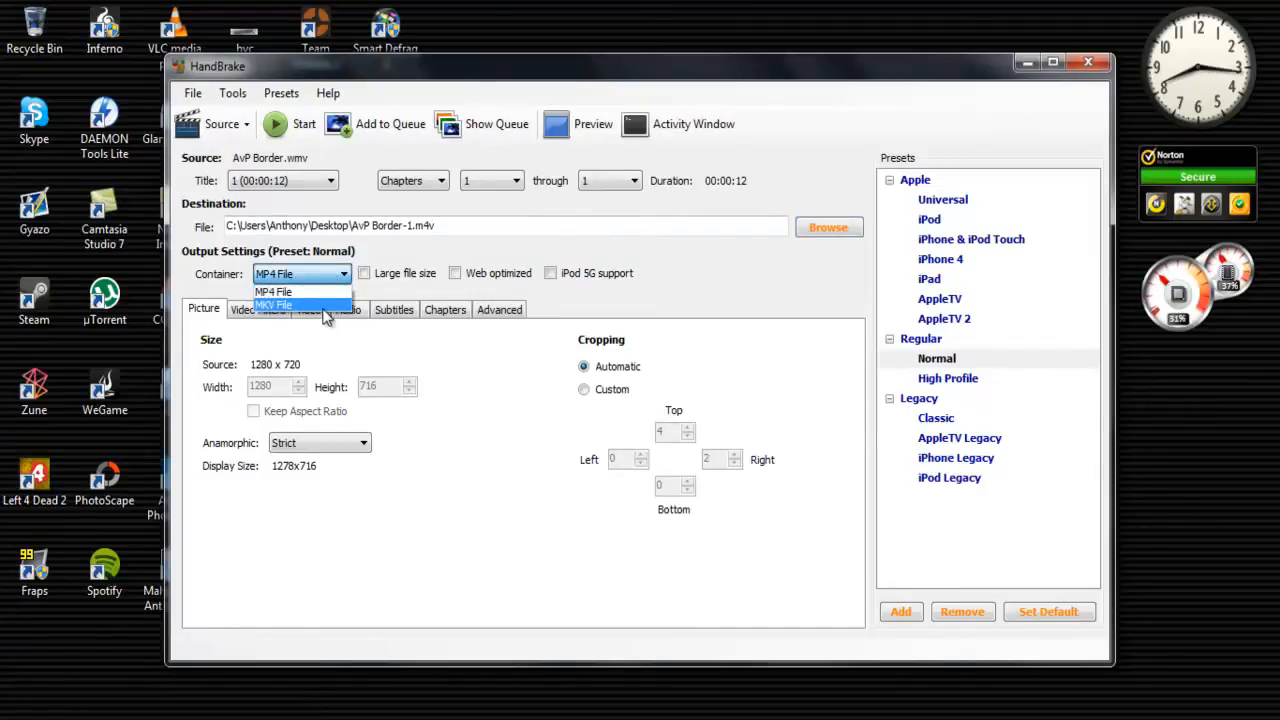
Make the output an MKV file and review the Video, Subtitles and Audio settings
{"action": "left_click", "coordinate": [272, 304]}
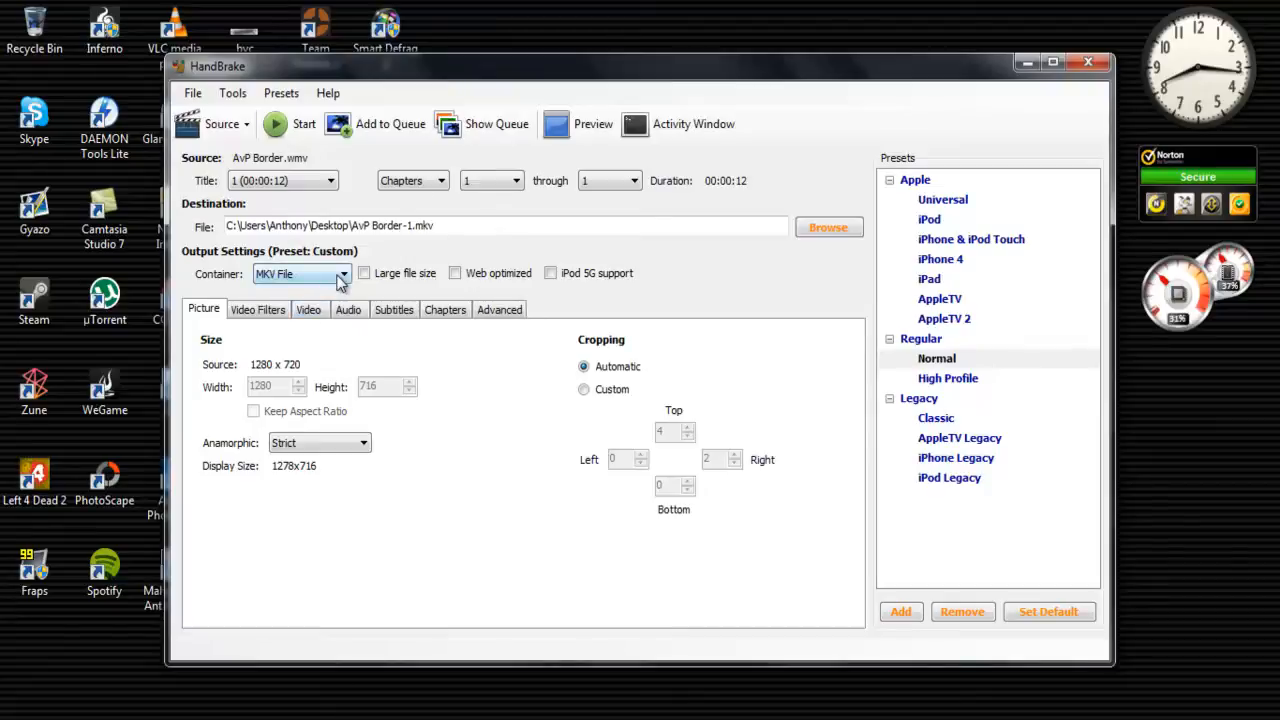
{"action": "left_click", "coordinate": [344, 272]}
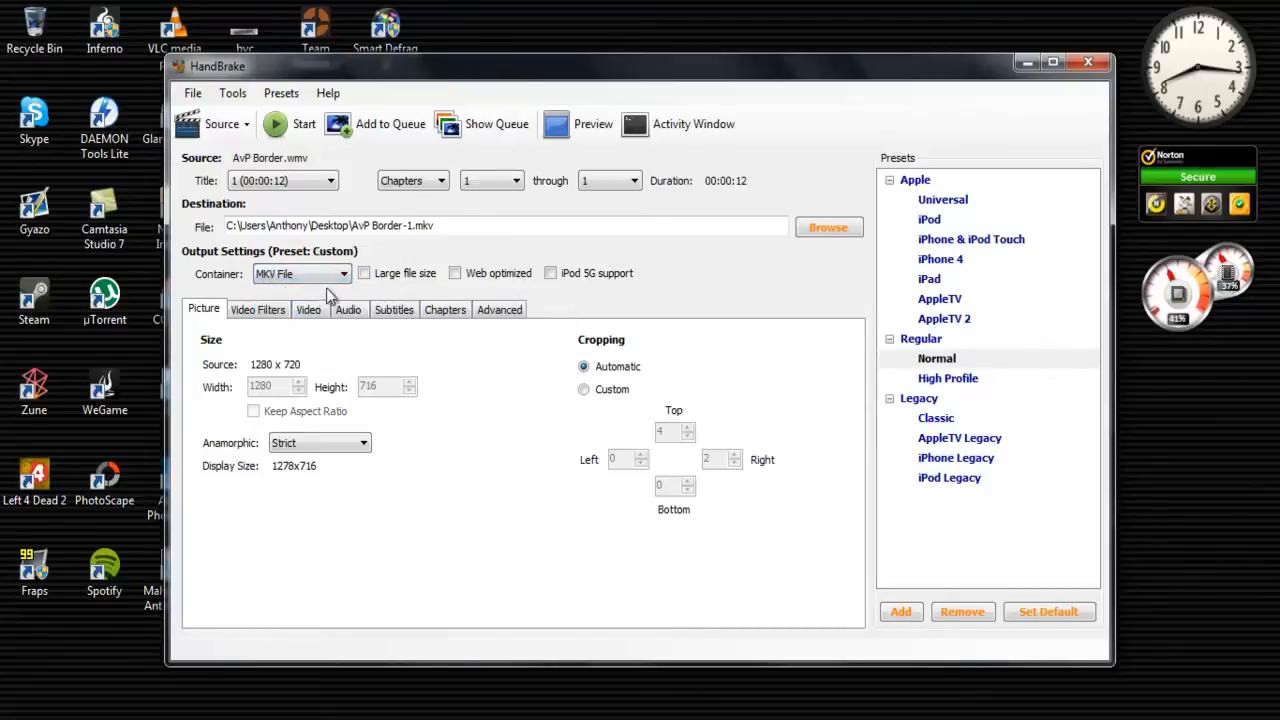
{"action": "mouse_move", "coordinate": [330, 284]}
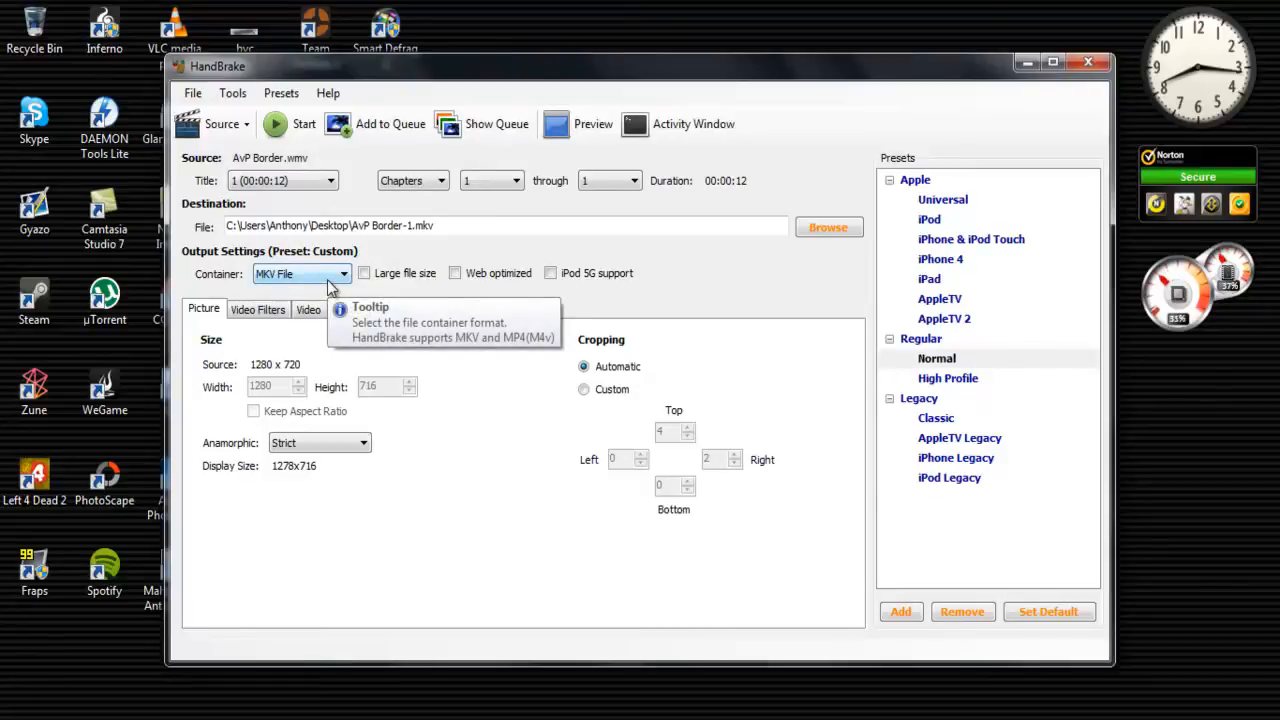
{"action": "left_click", "coordinate": [308, 308]}
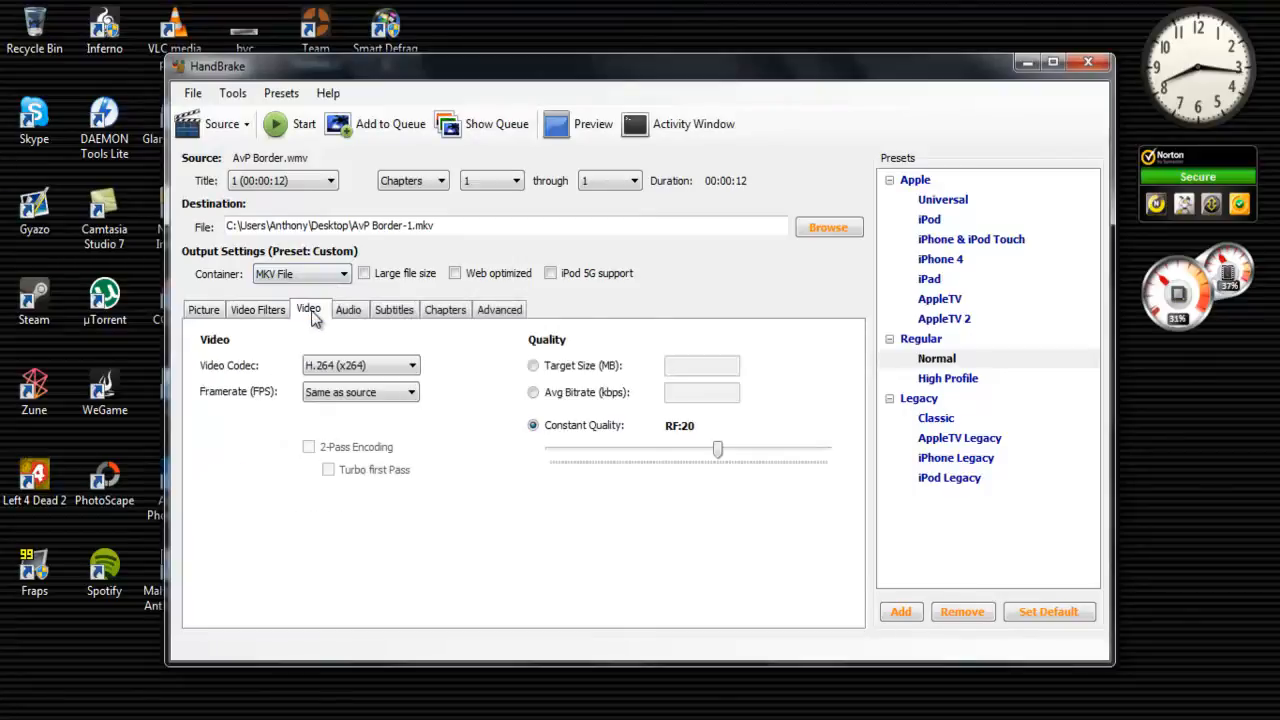
{"action": "left_click", "coordinate": [392, 308]}
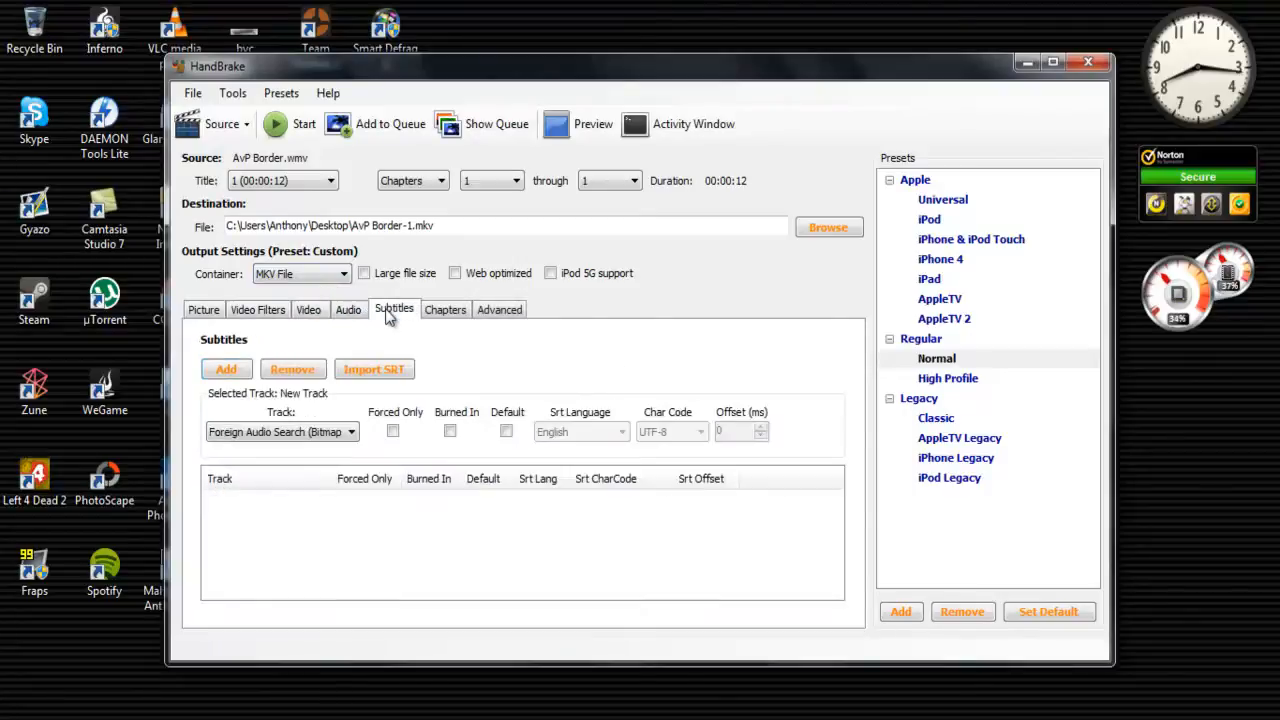
{"action": "mouse_move", "coordinate": [404, 322]}
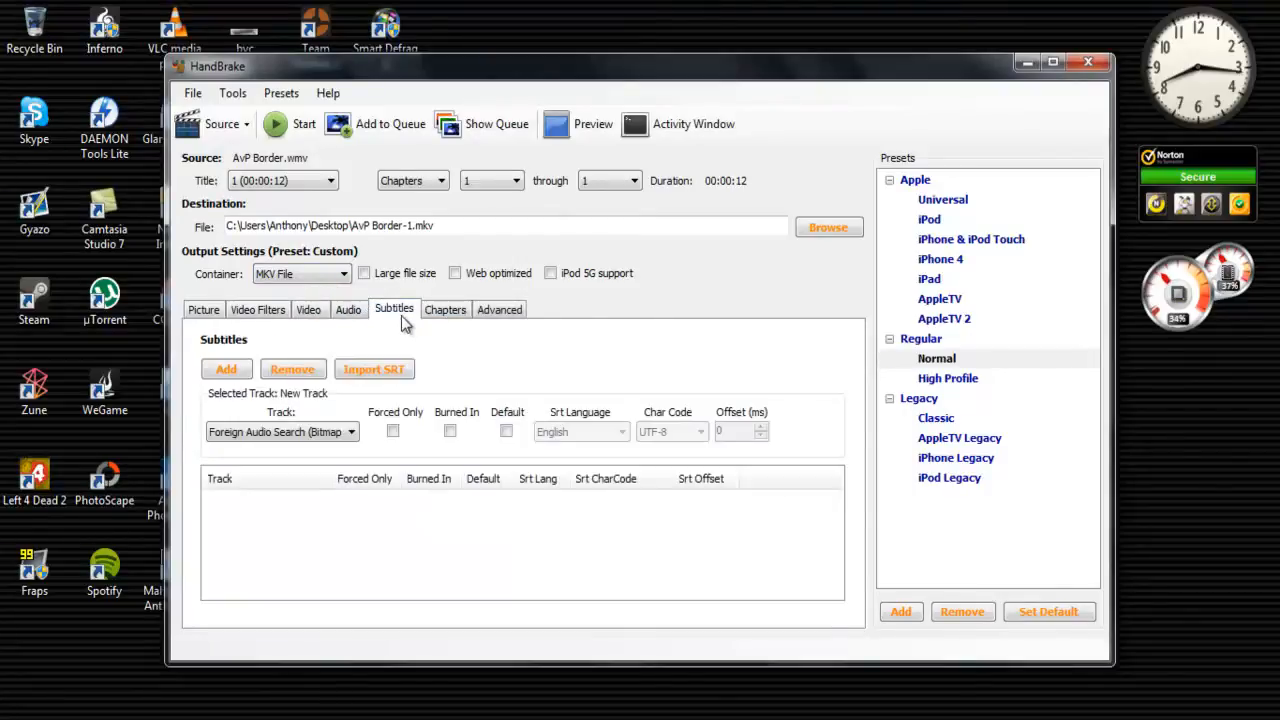
{"action": "left_click", "coordinate": [348, 308]}
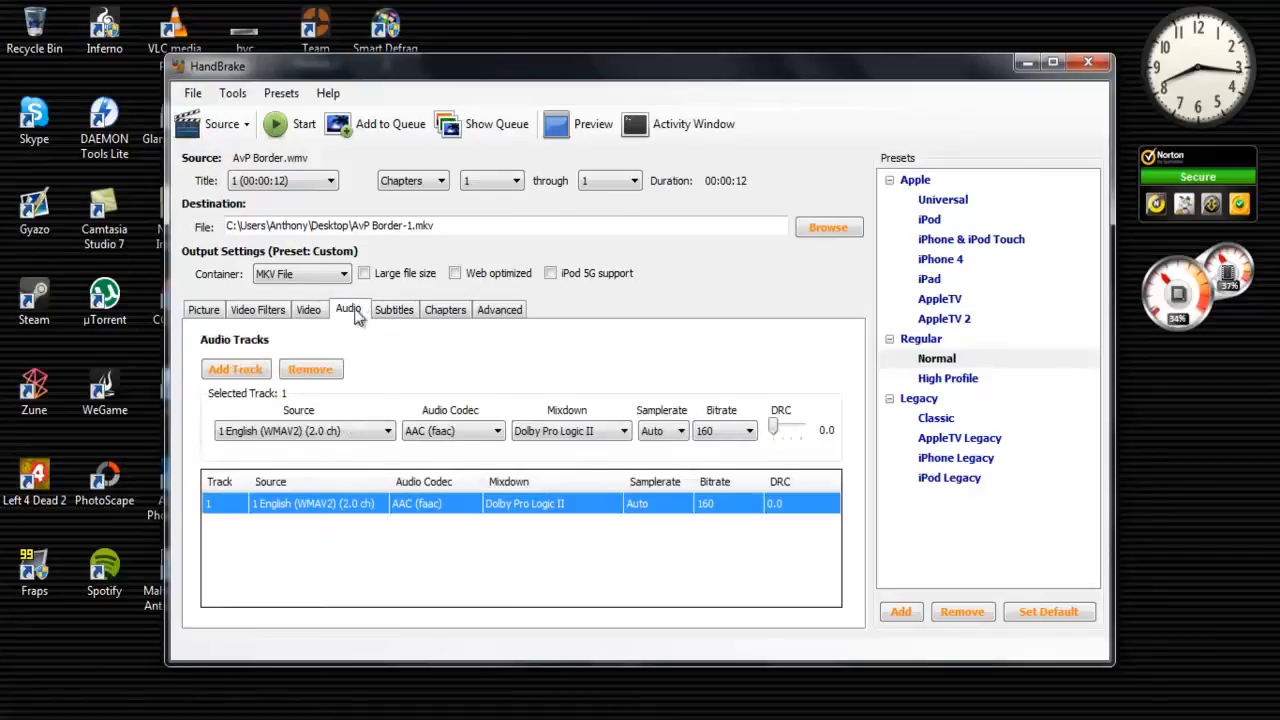
{"action": "left_click", "coordinate": [308, 308]}
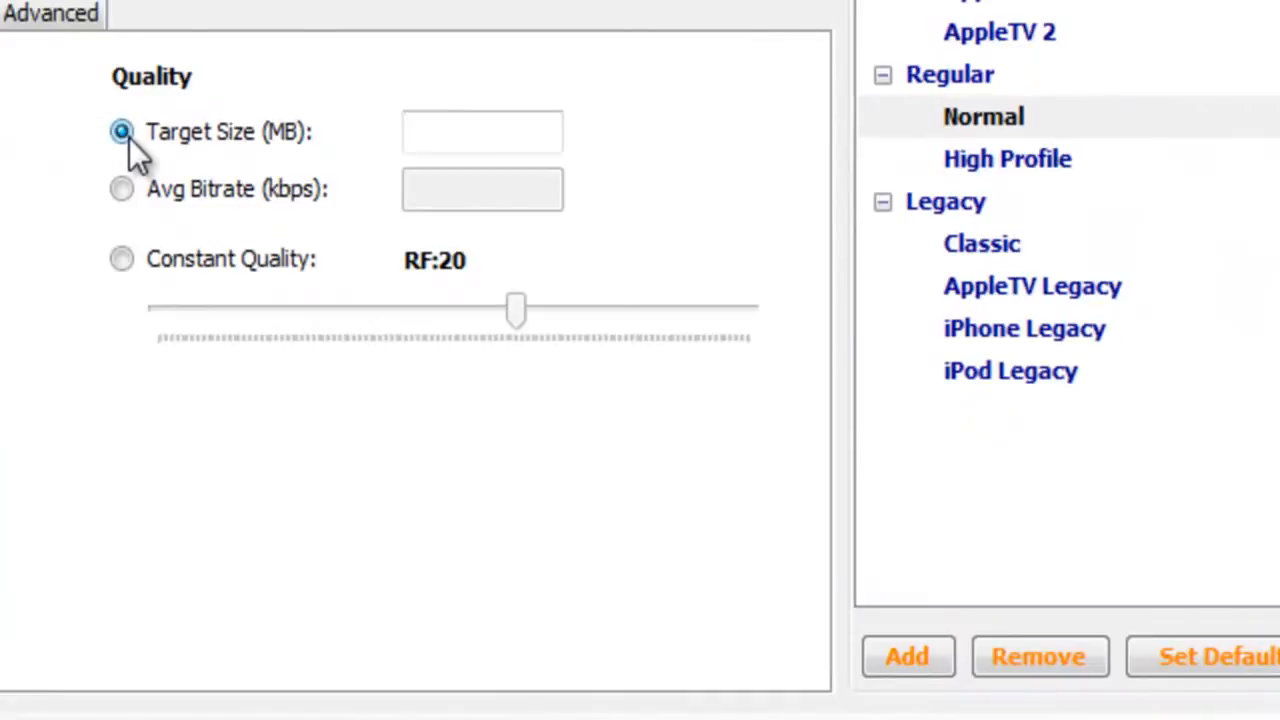
Try Target Size, then set encoding back to Constant Quality at RF:20
{"action": "left_click", "coordinate": [482, 132]}
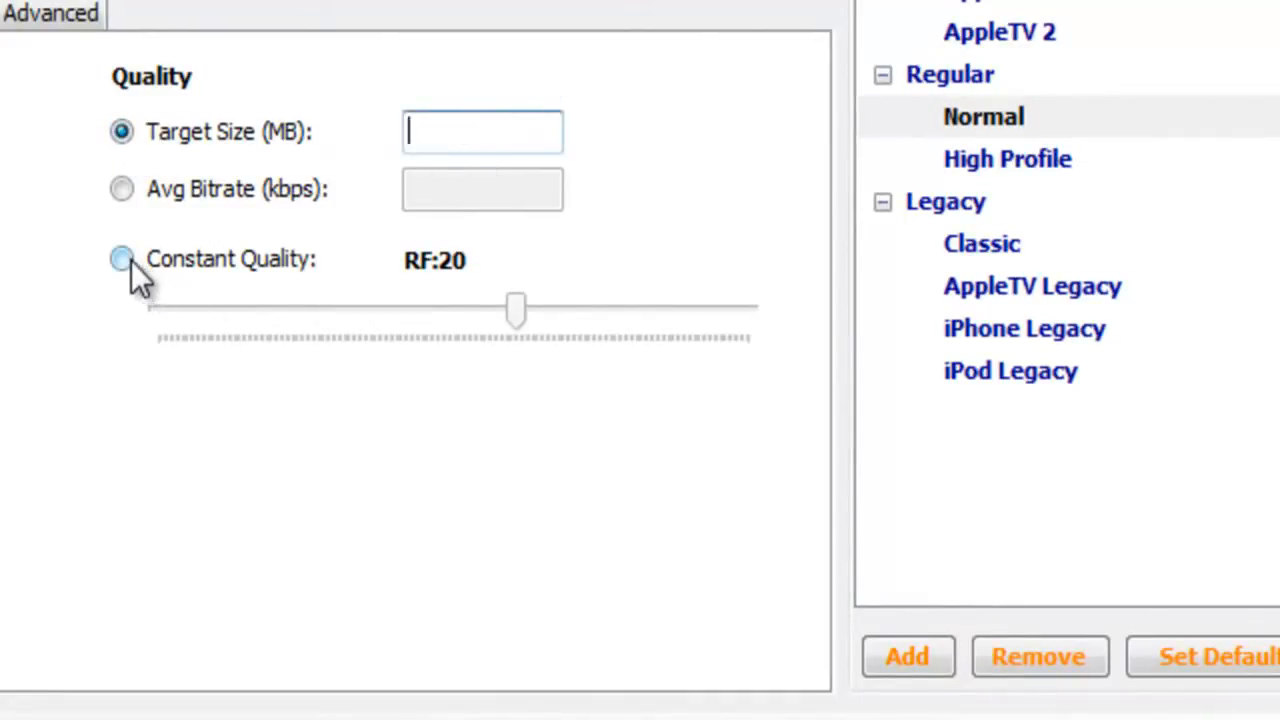
{"action": "left_click", "coordinate": [120, 258]}
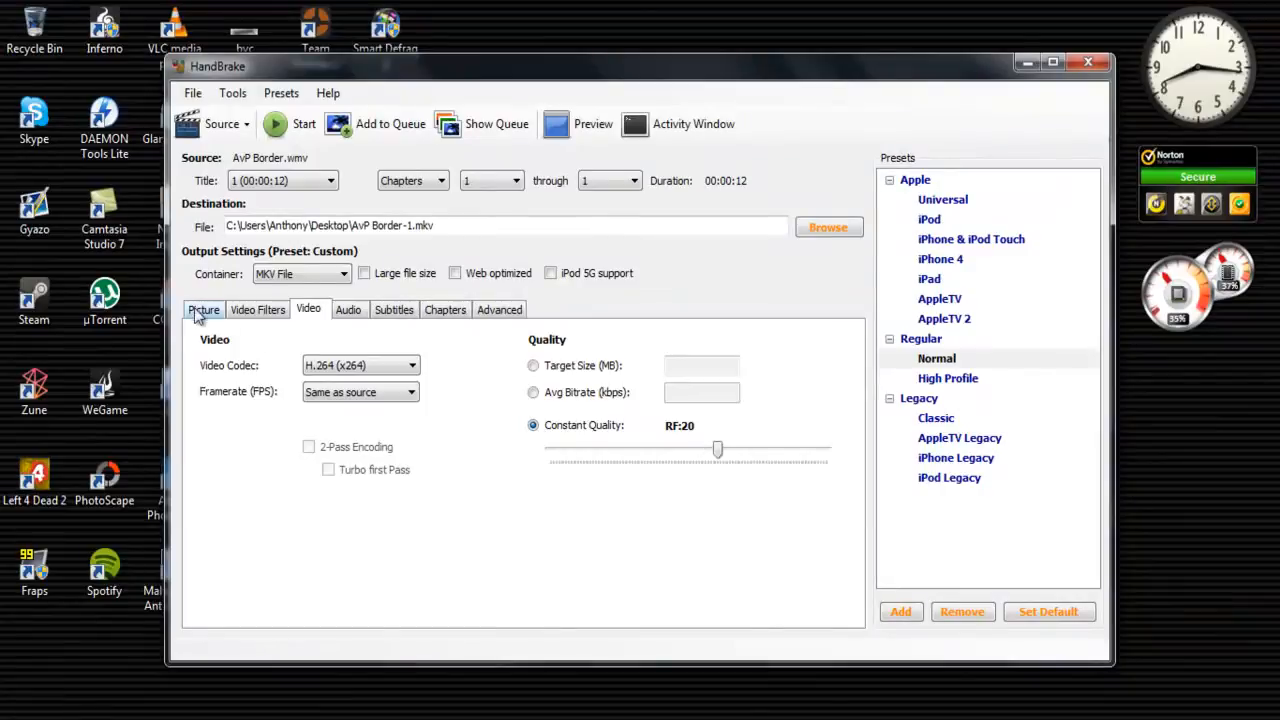
Review the Picture settings for the 1280x720 source, then close HandBrake
{"action": "left_click", "coordinate": [204, 308]}
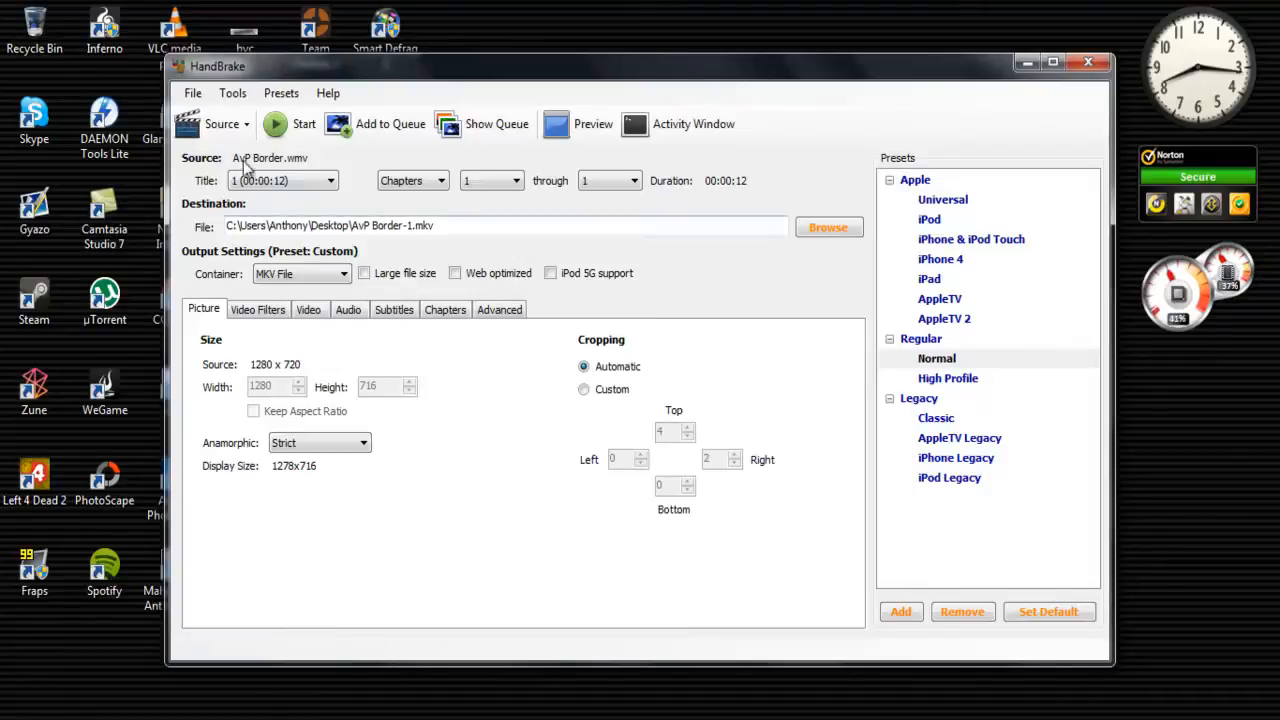
{"action": "left_click", "coordinate": [220, 124]}
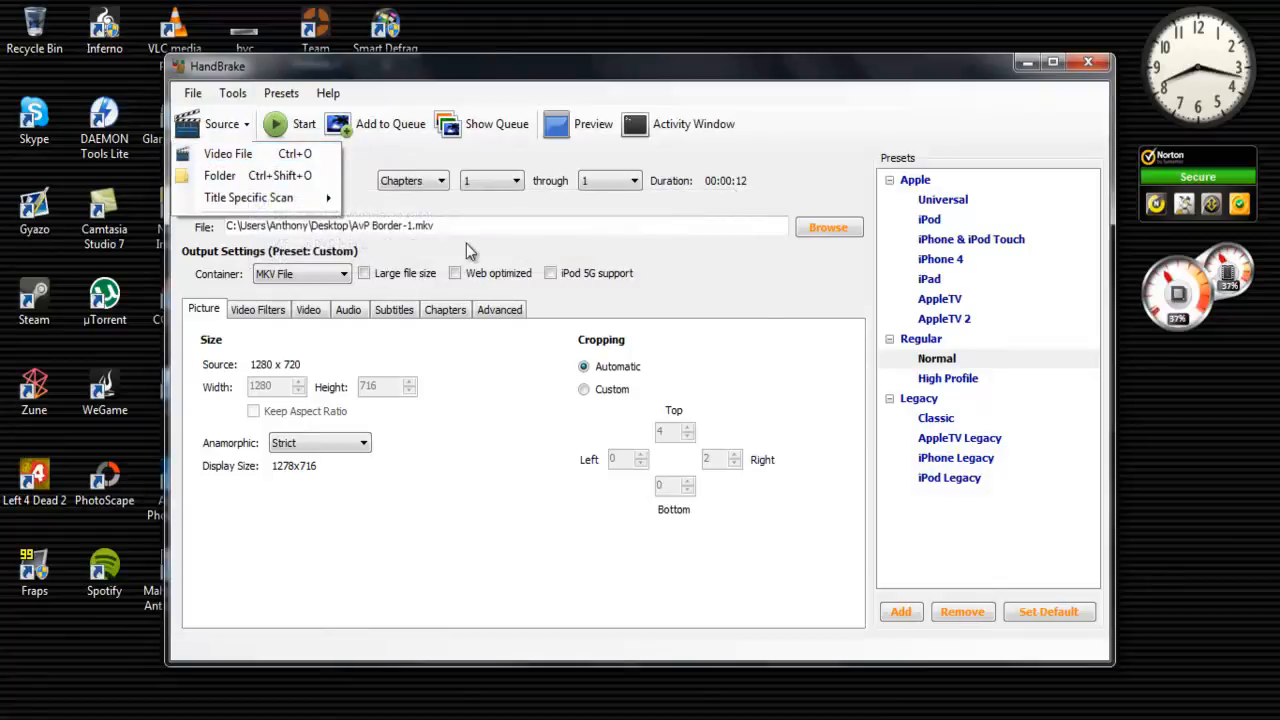
{"action": "left_click", "coordinate": [228, 152]}
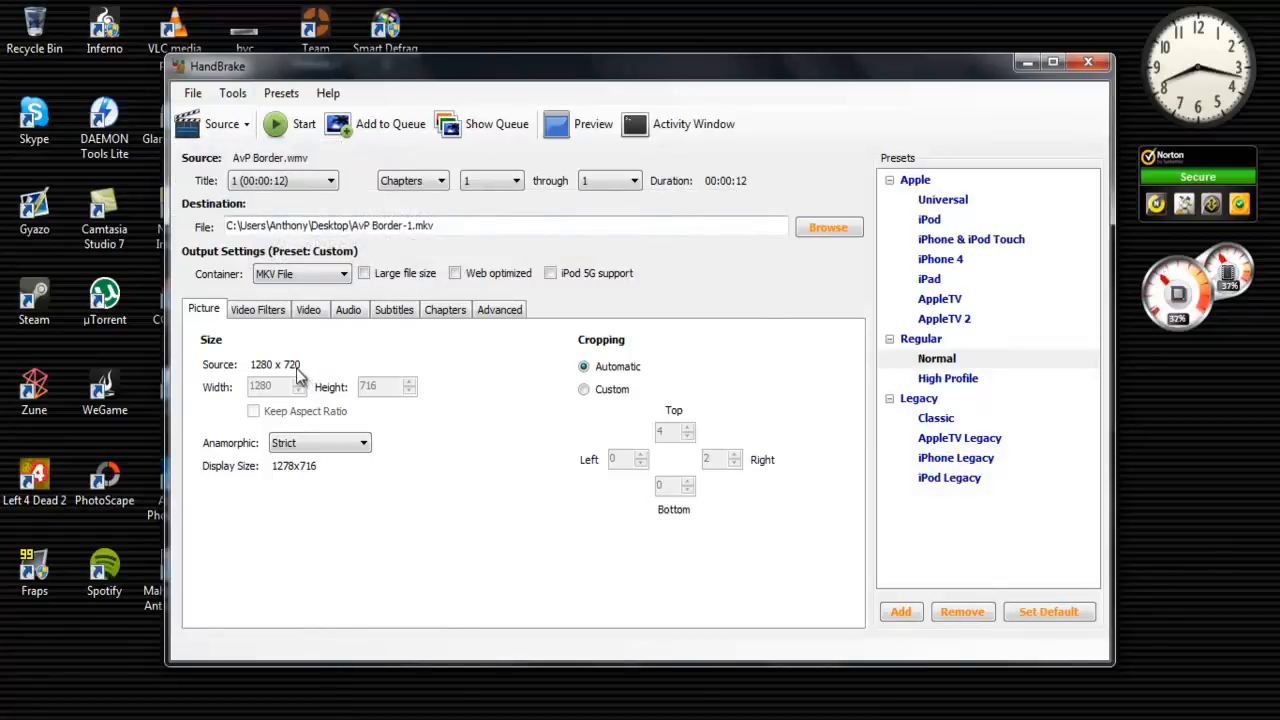
{"action": "mouse_move", "coordinate": [372, 356]}
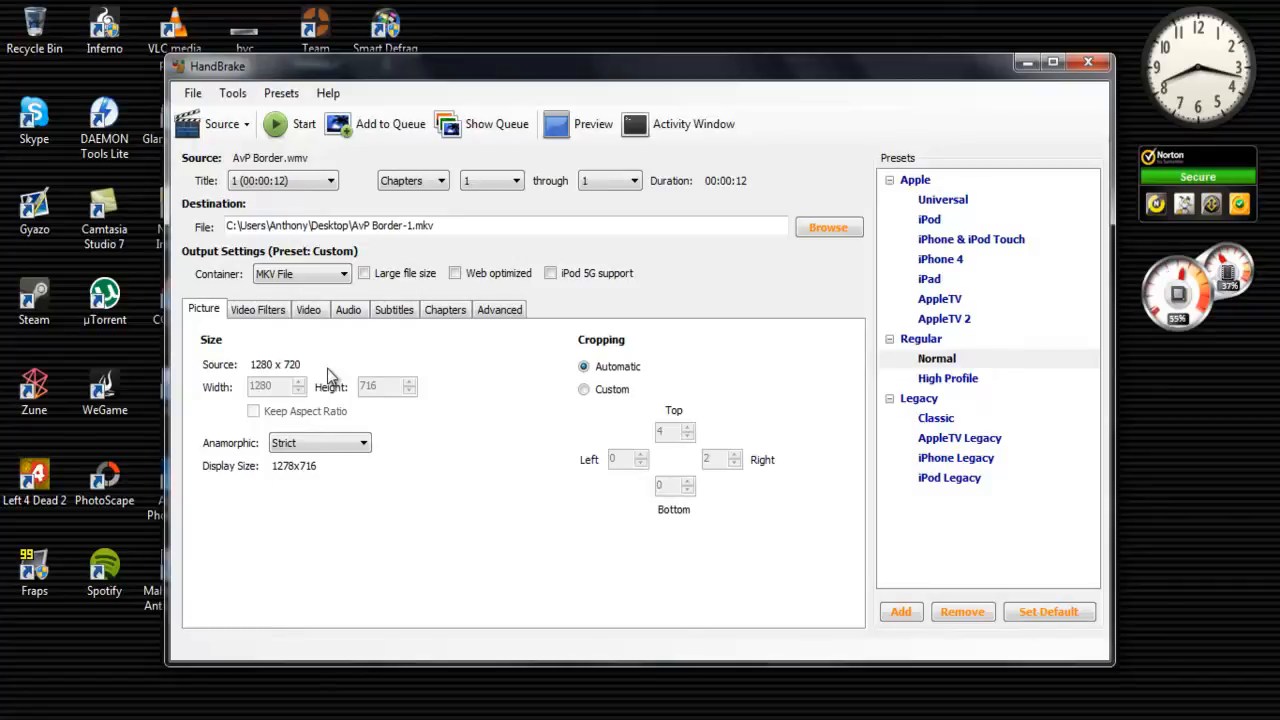
{"action": "mouse_move", "coordinate": [728, 312]}
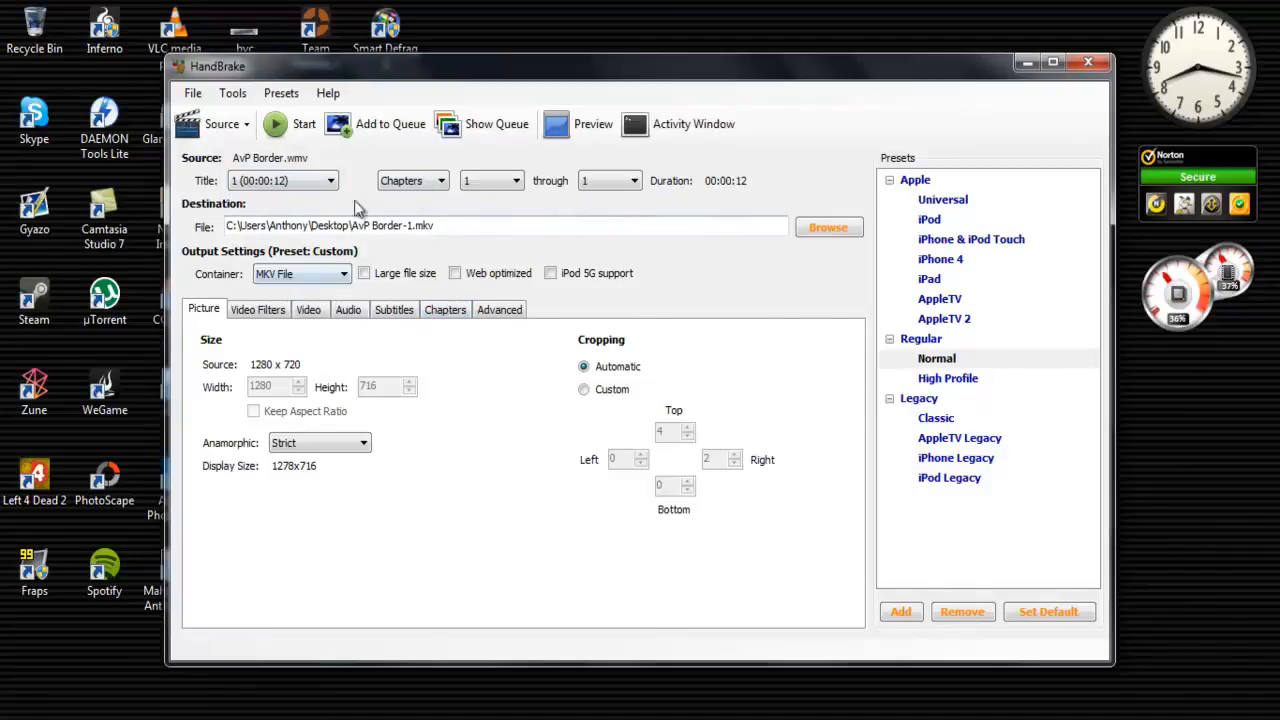
{"action": "left_click", "coordinate": [290, 124]}
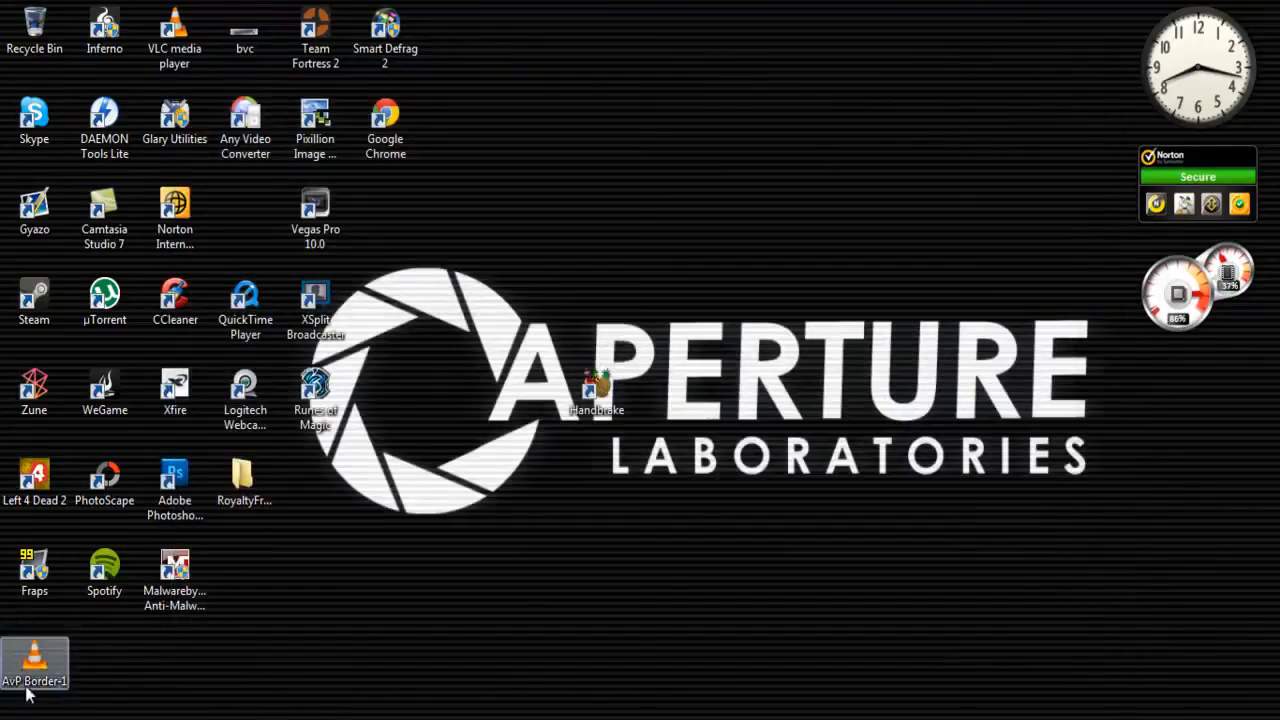
Move the AvP Border-1 file off the desktop into the Recycle Bin
{"action": "left_click_drag", "start_coordinate": [34, 664], "coordinate": [316, 480]}
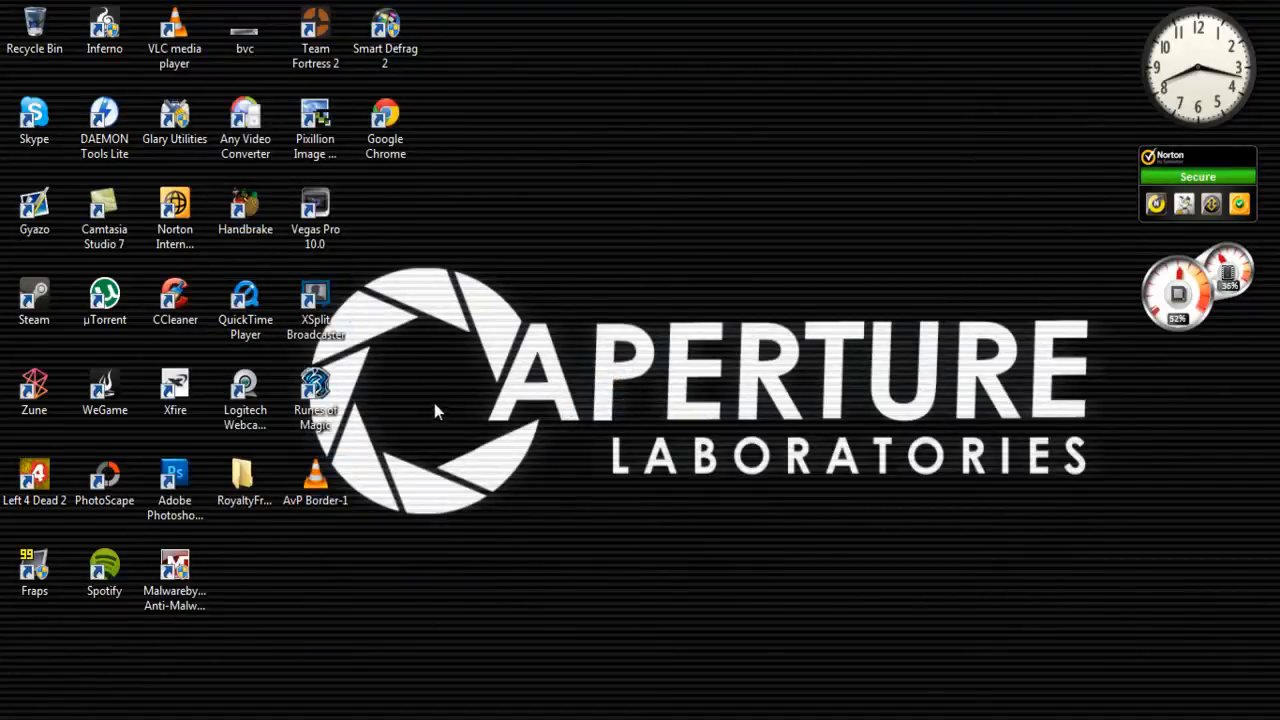
{"action": "right_click", "coordinate": [32, 30]}
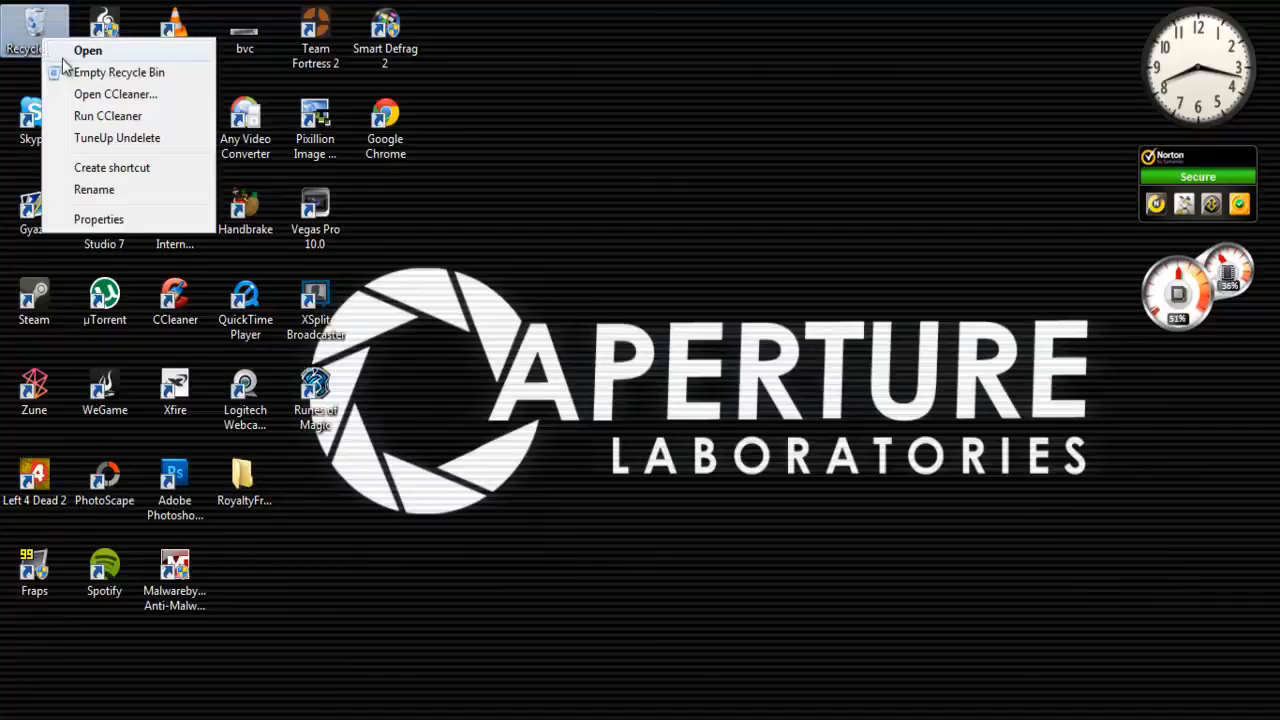
{"action": "left_click", "coordinate": [710, 456]}
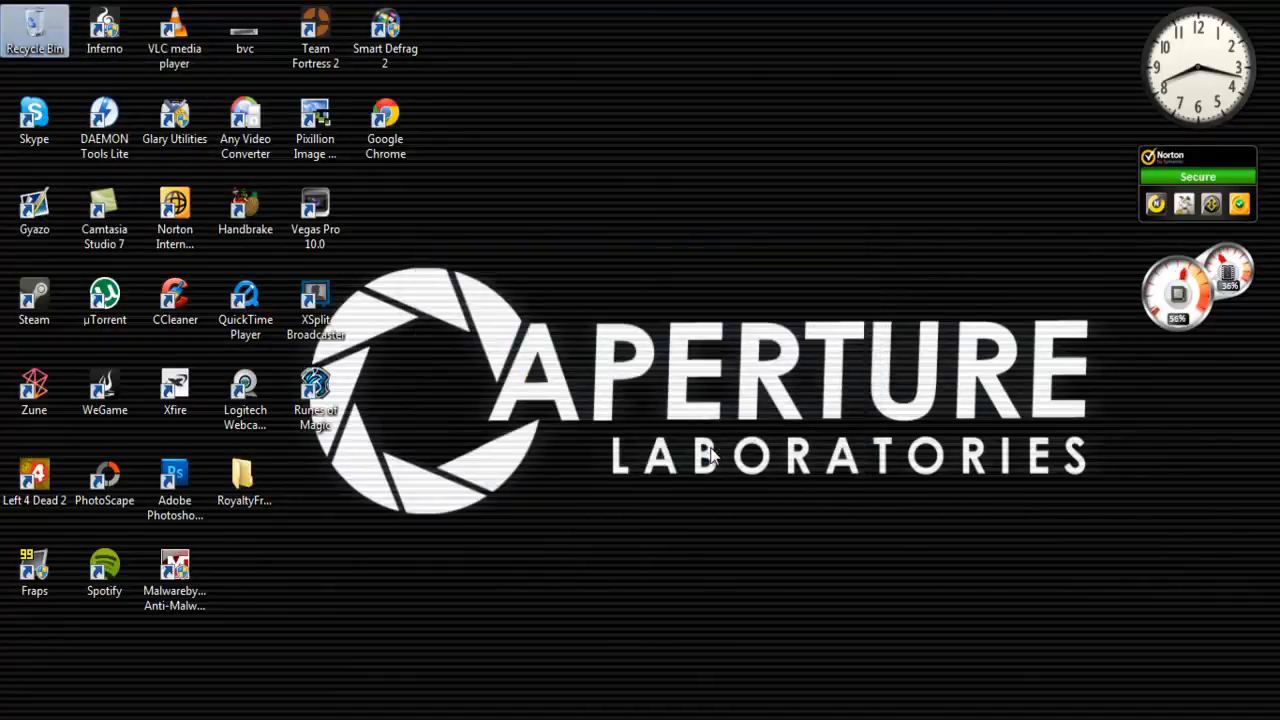